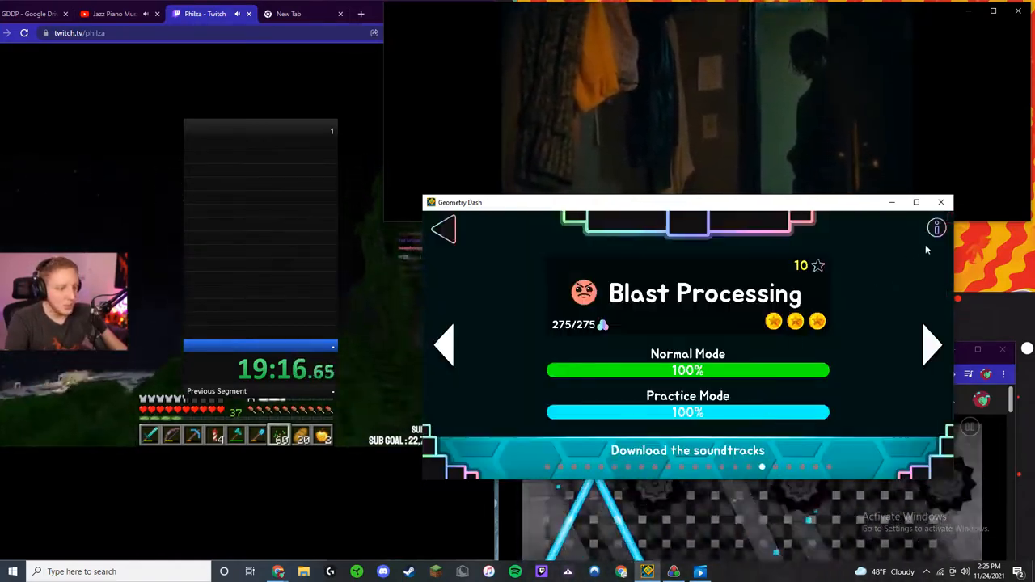
Step: Check Blast Processing's completion stats, then post an 'OMG' celebration message about it on the profile
left_click(935, 228)
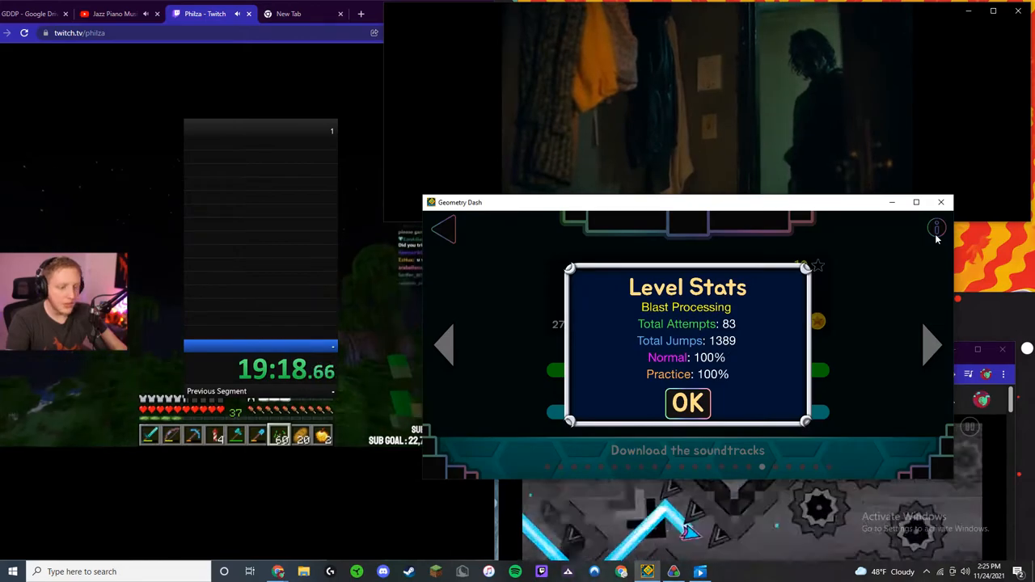
left_click(688, 404)
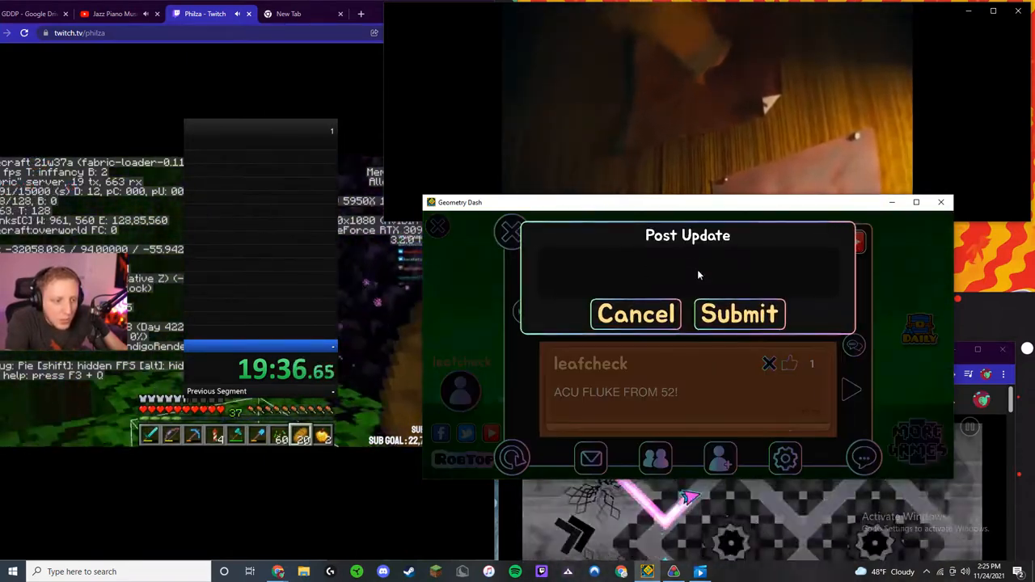
type("OMG")
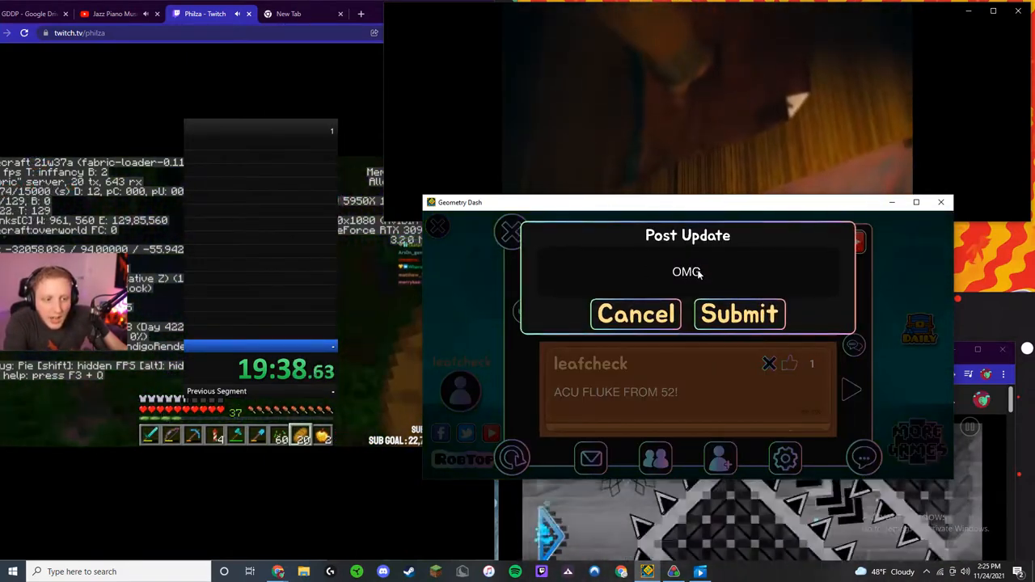
type("B")
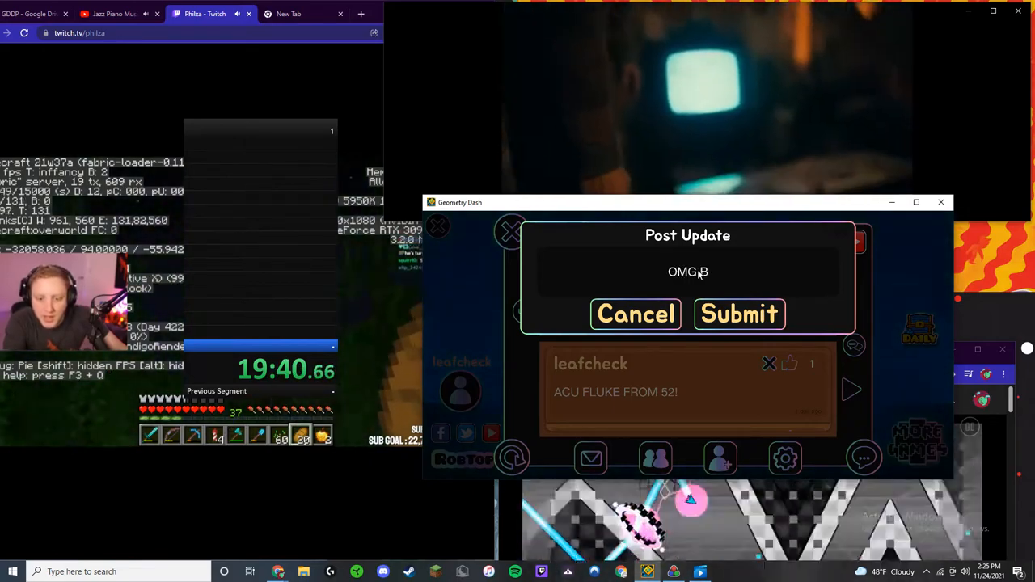
type("ALST PROCSESING")
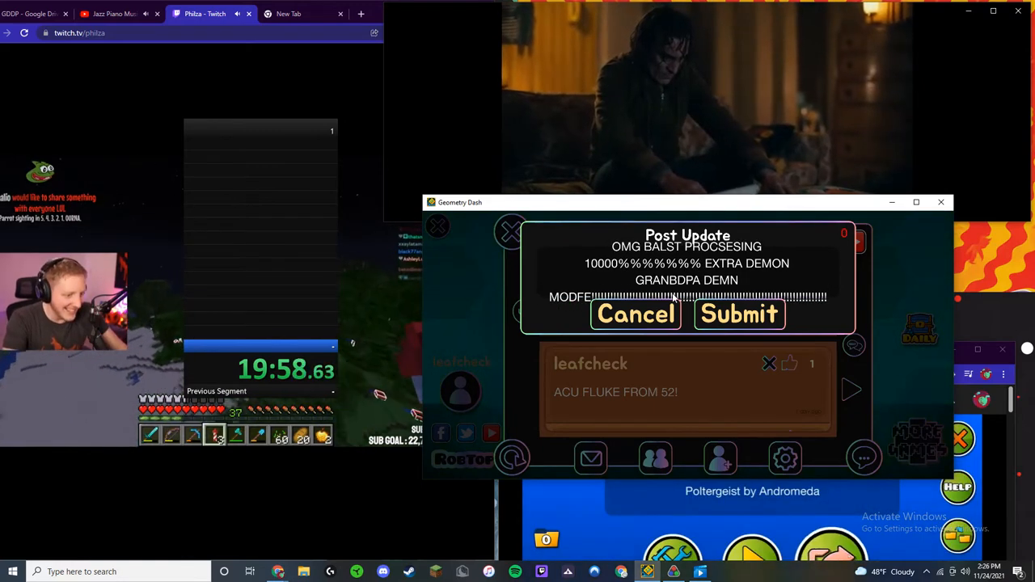
left_click(738, 314)
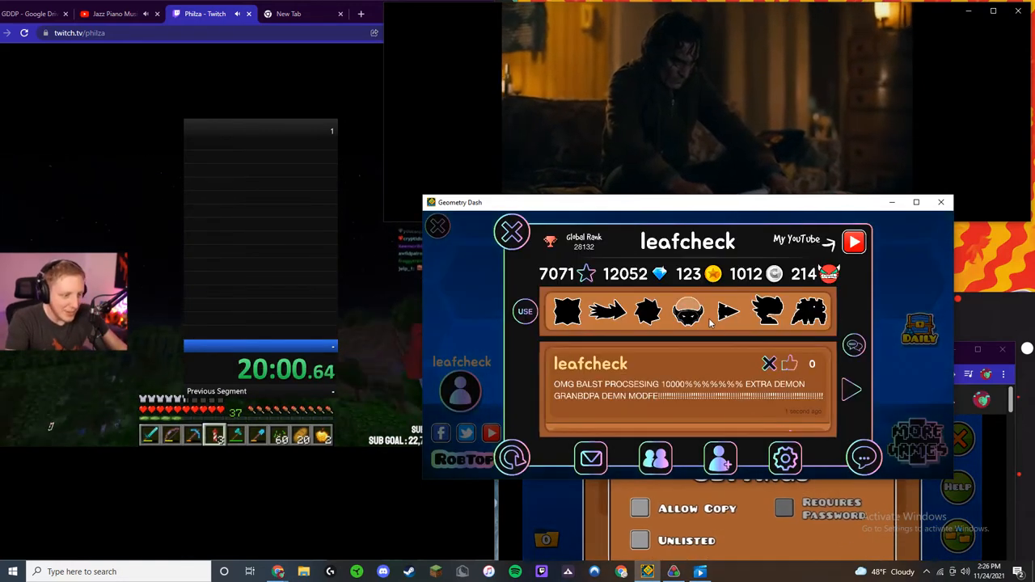